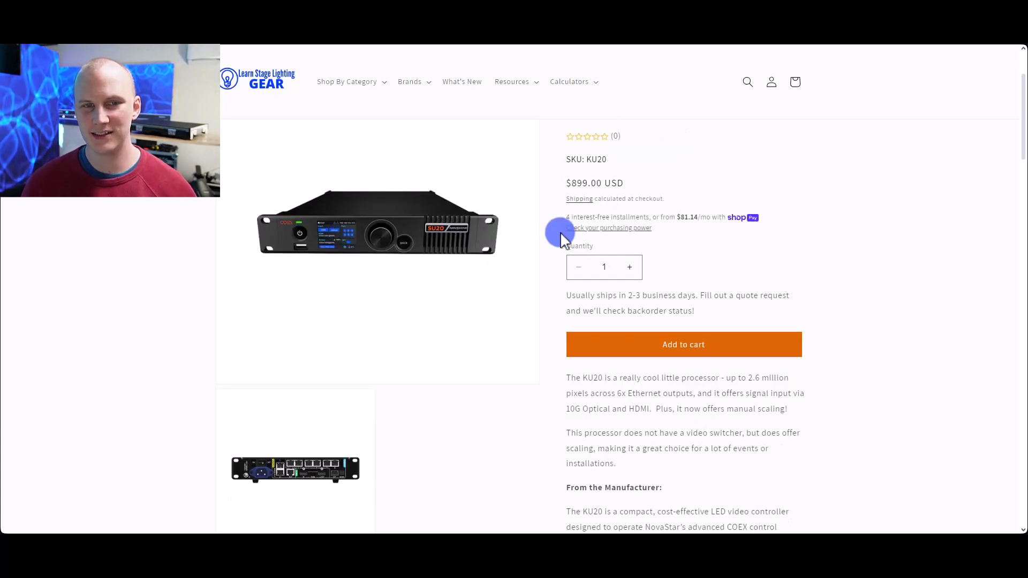
mouse_move(652, 182)
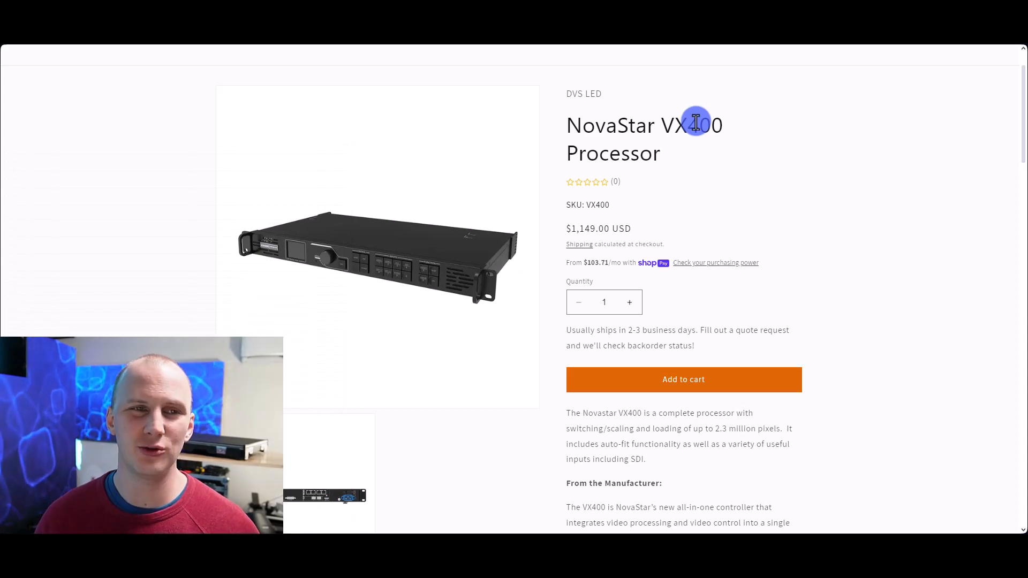
mouse_move(715, 140)
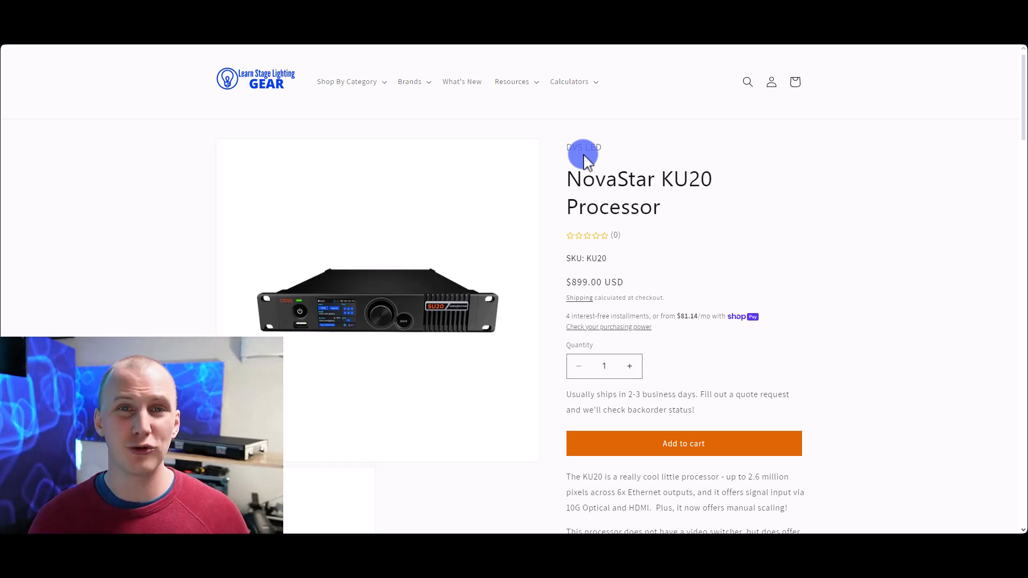
scroll(down, 3)
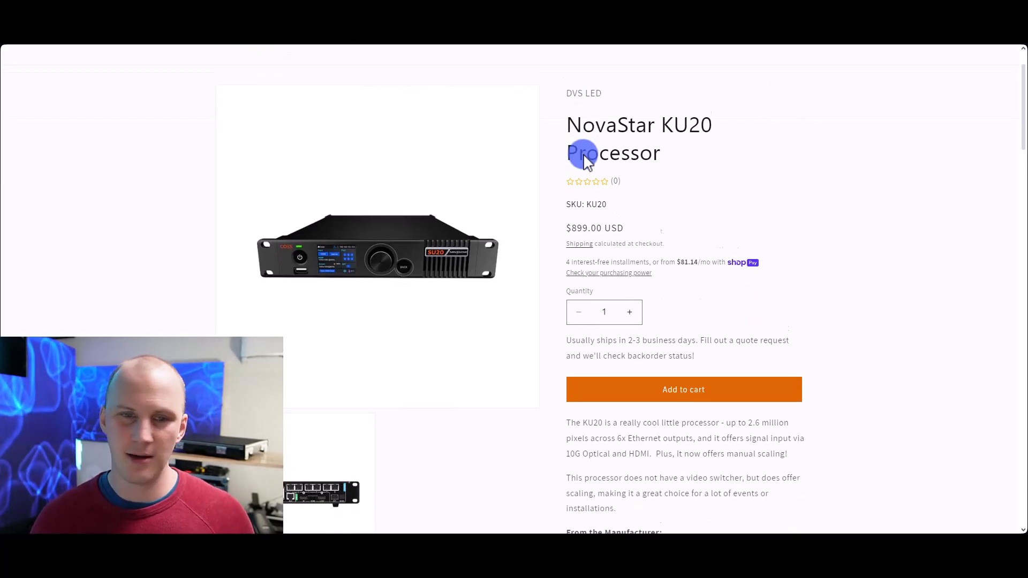
scroll(down, 3)
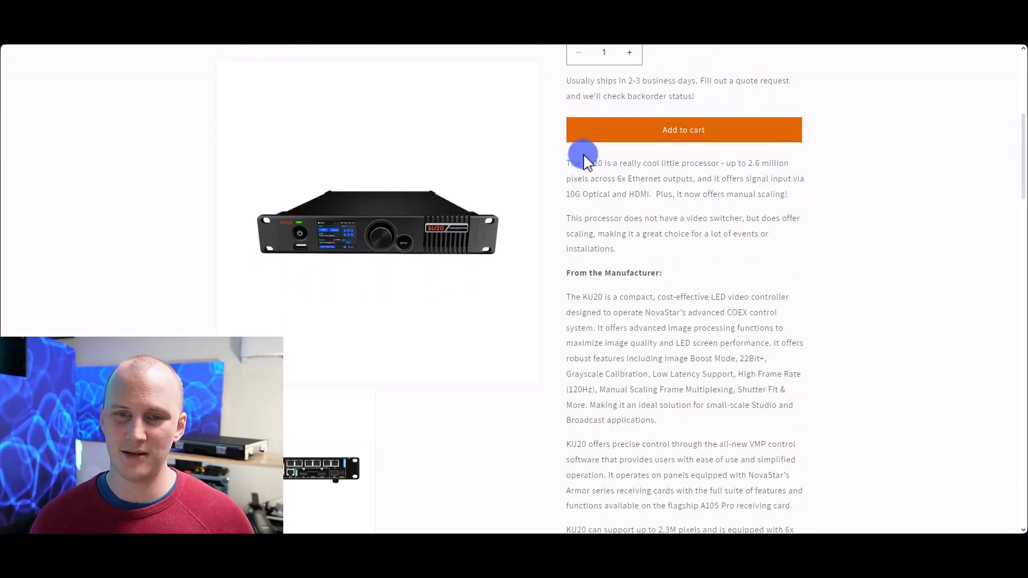
scroll(down, 3)
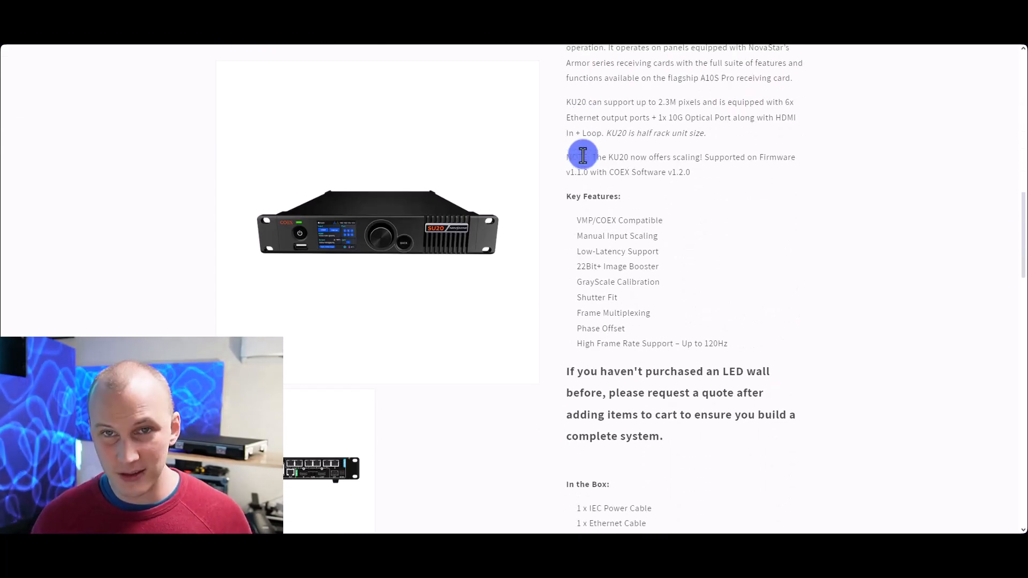
mouse_move(586, 263)
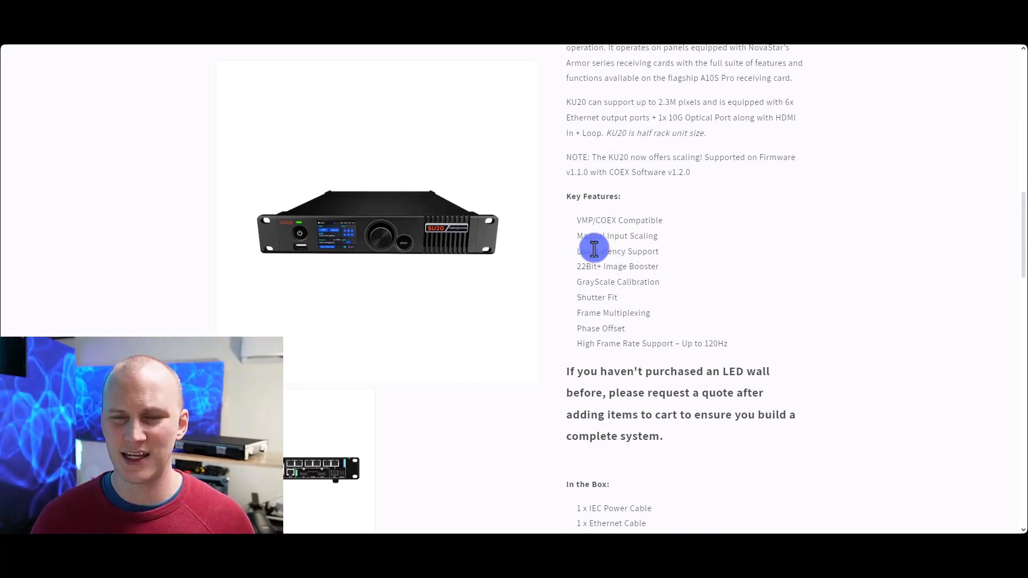
mouse_move(704, 256)
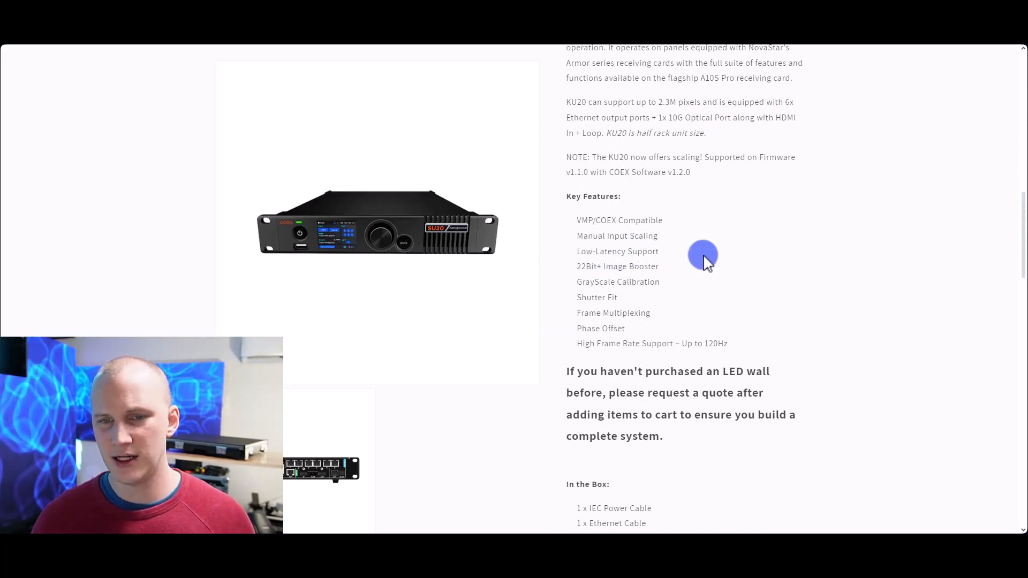
scroll(up, 3)
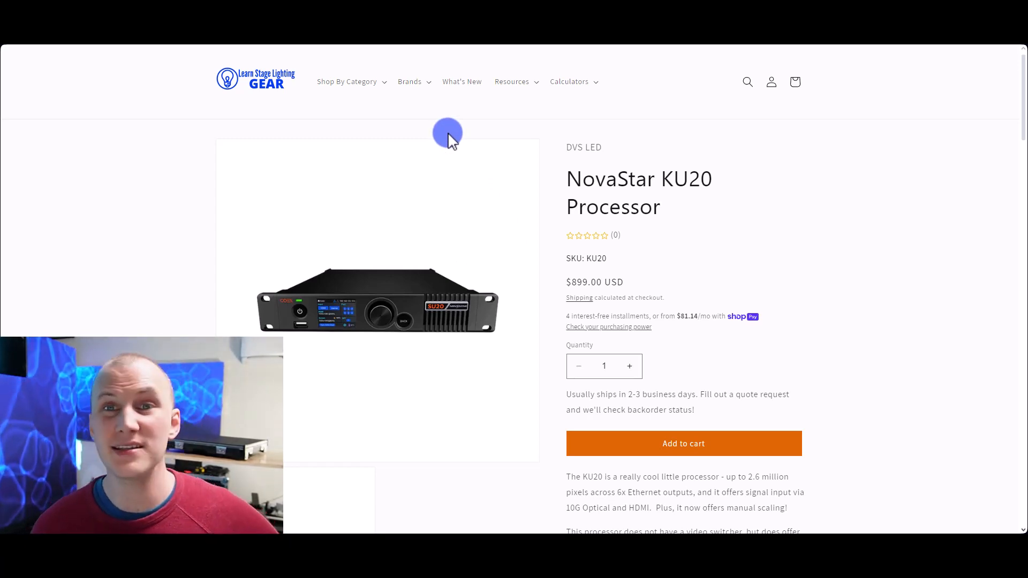
mouse_move(736, 205)
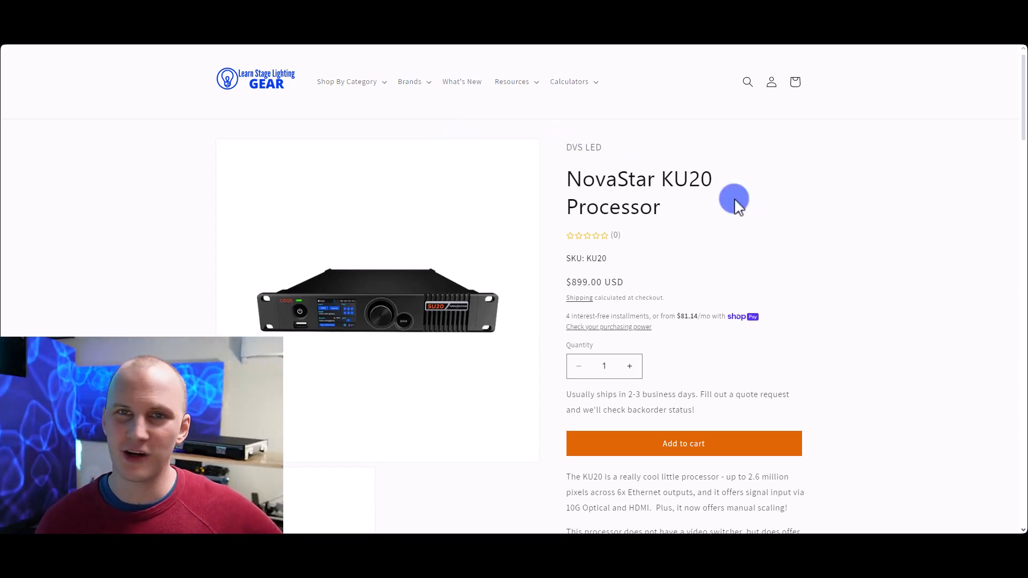
- Right-click on the KU20 product page while reading its manufacturer description
right_click(737, 207)
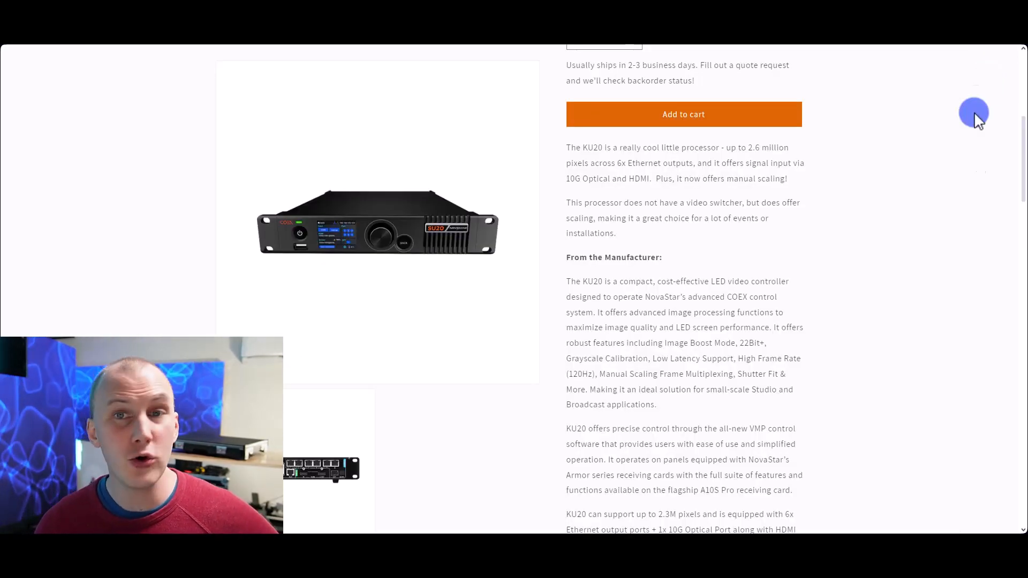
mouse_move(984, 173)
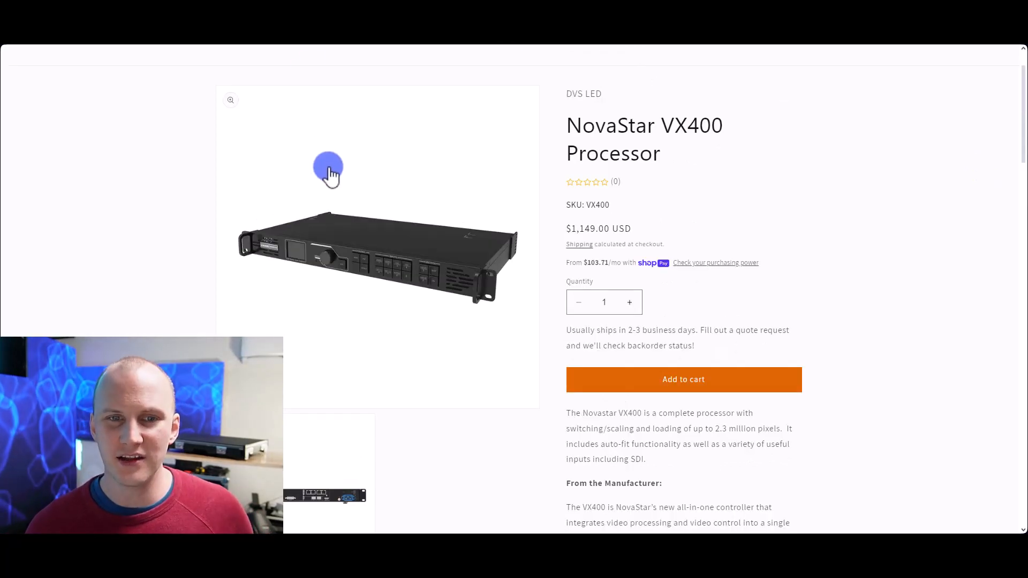
- Scroll down through the VX400 product page before returning to the KU20 page
scroll(down, 3)
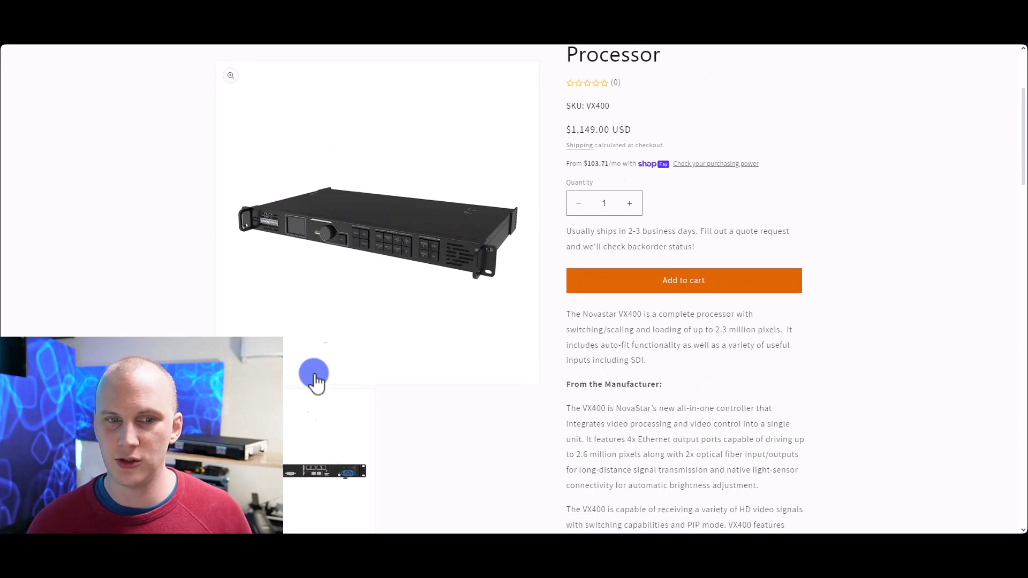
scroll(down, 3)
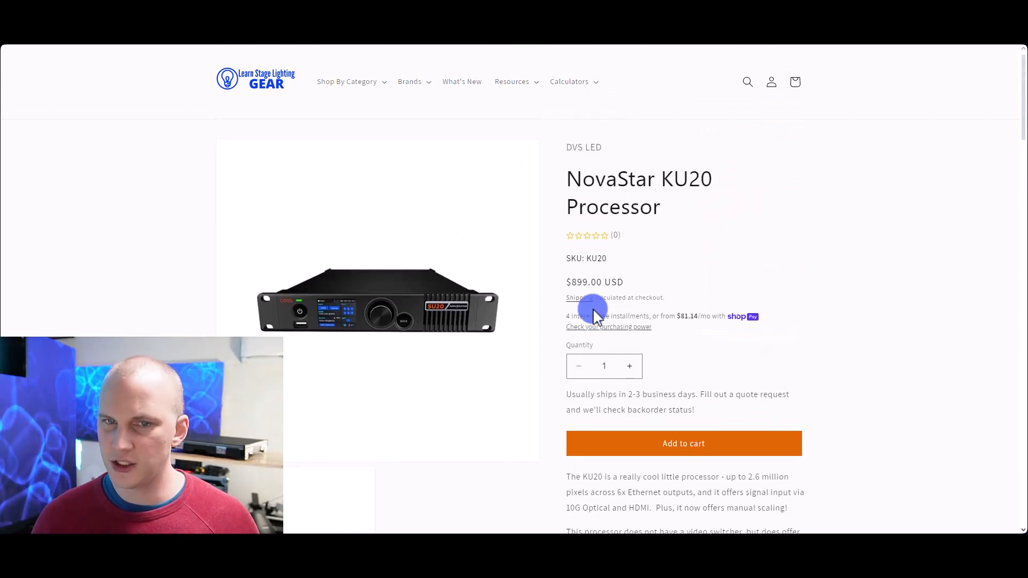
- Search the store for 'mx20' and select the MX20 result
click(748, 82)
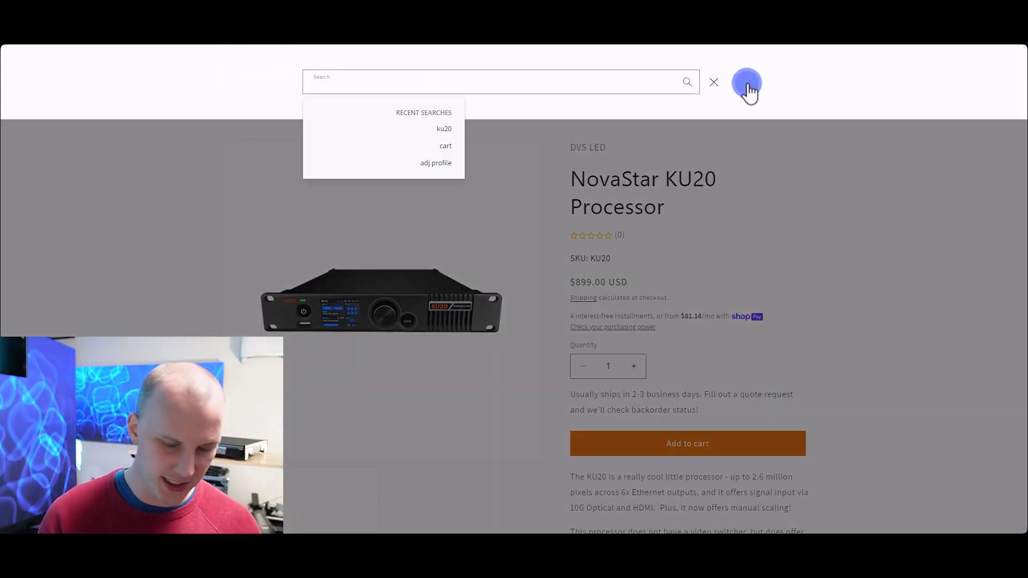
text(mx20)
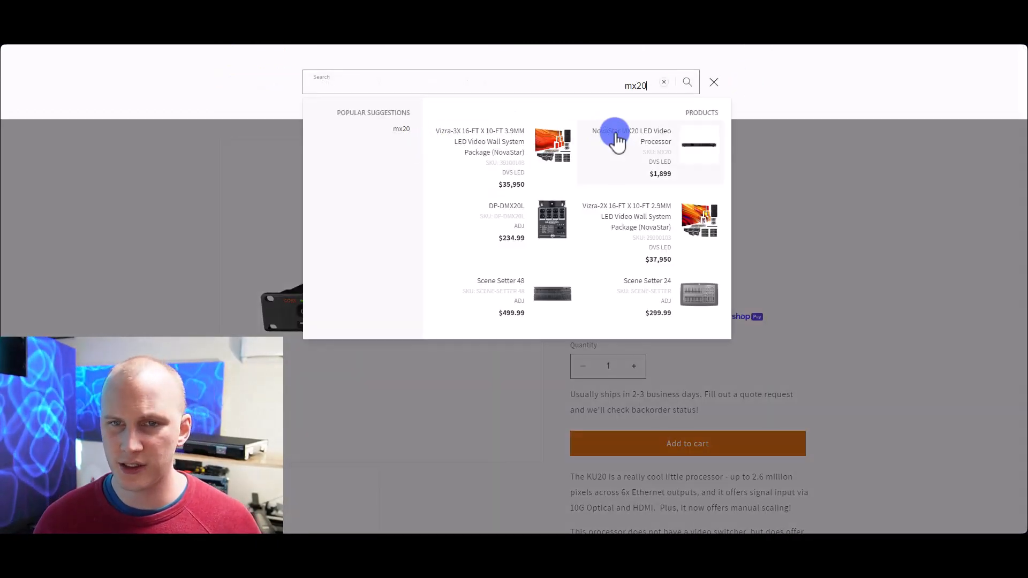
click(614, 136)
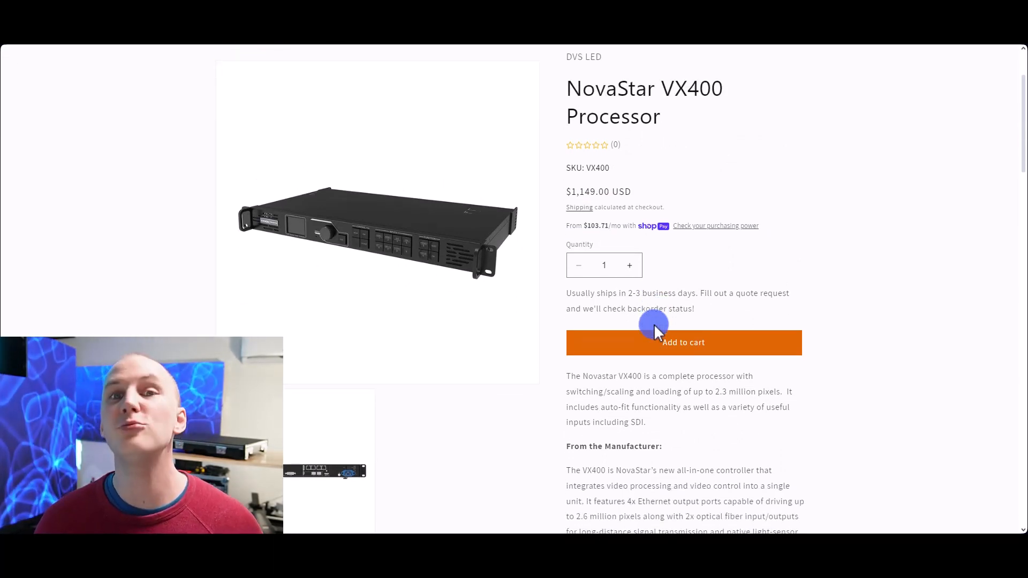
- Scroll down the VX400 page before switching back to the KU20 page
scroll(down, 3)
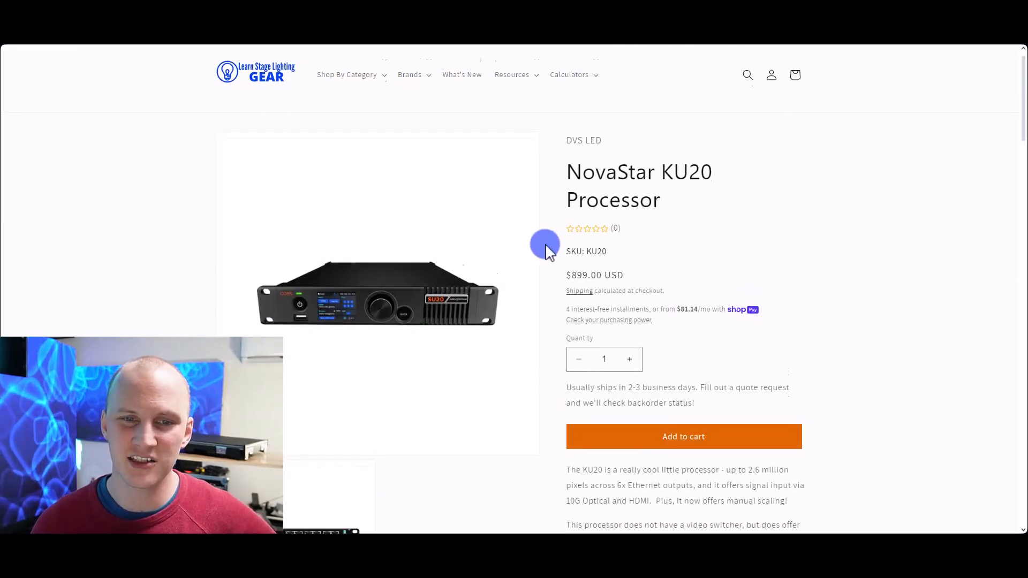
scroll(down, 3)
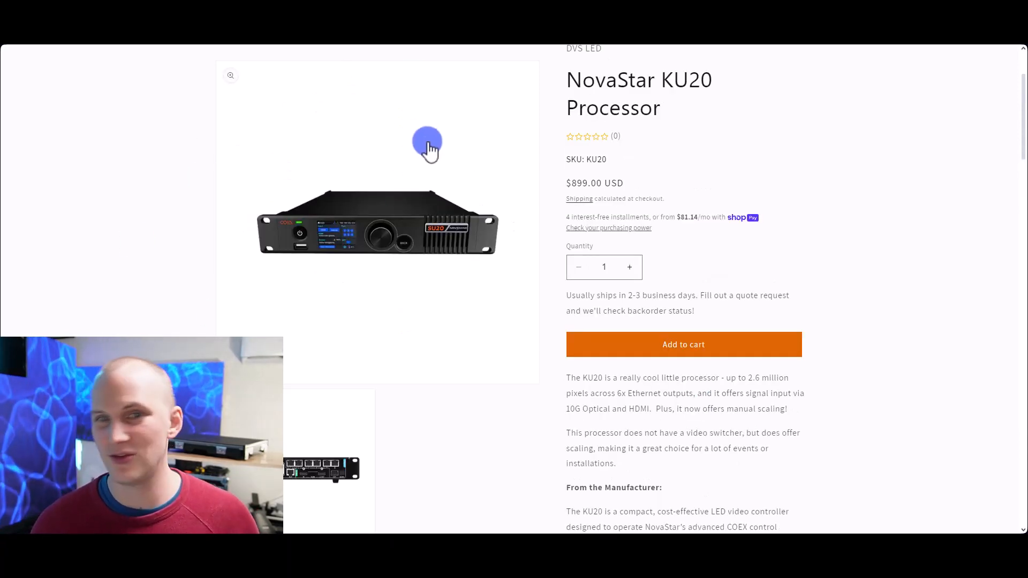
mouse_move(453, 163)
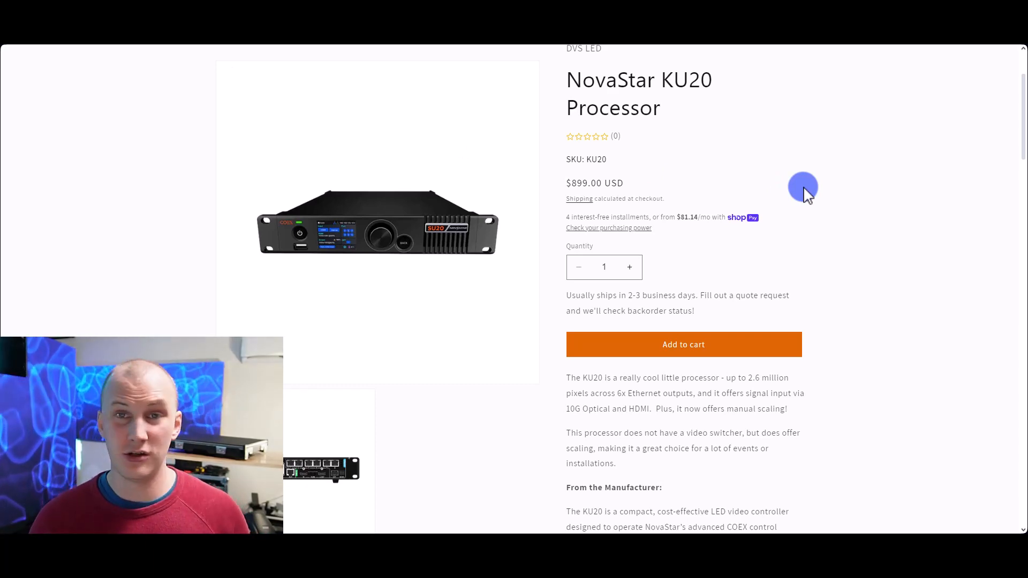
scroll(up, 3)
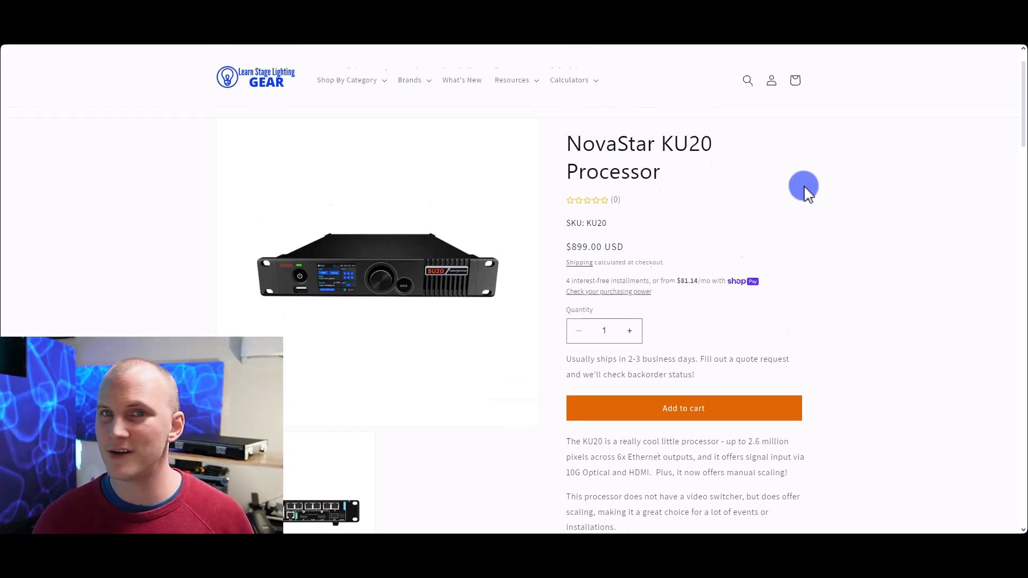